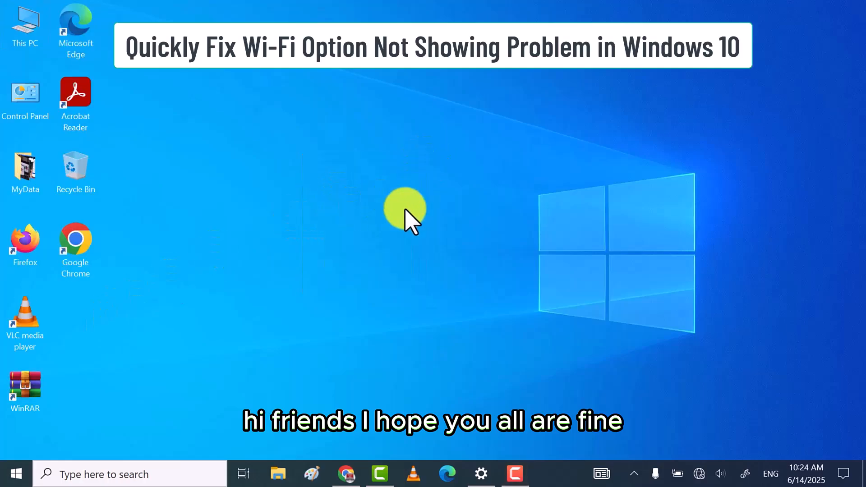
Bring up the Network & Internet status page showing the PC is not connected.
left_click(698, 473)
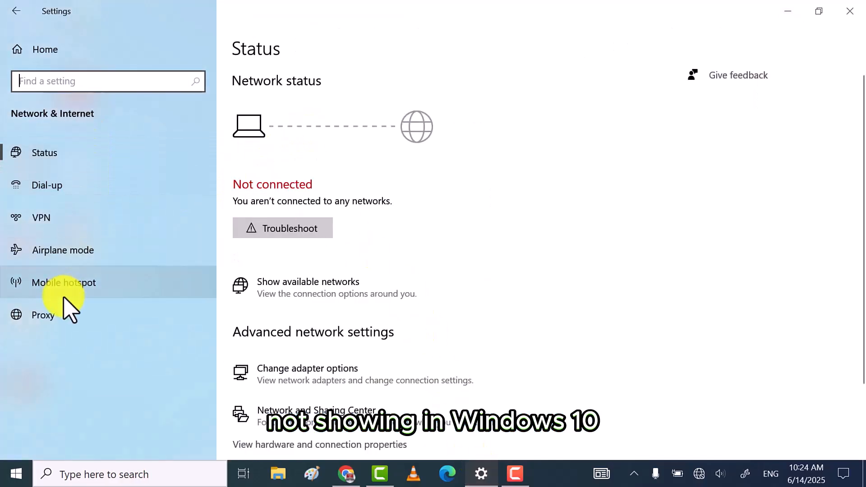
mouse_move(777, 39)
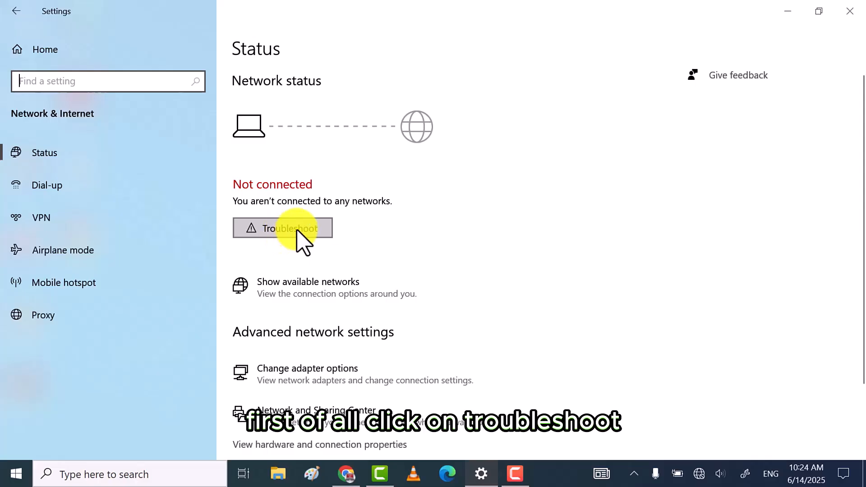
left_click(283, 228)
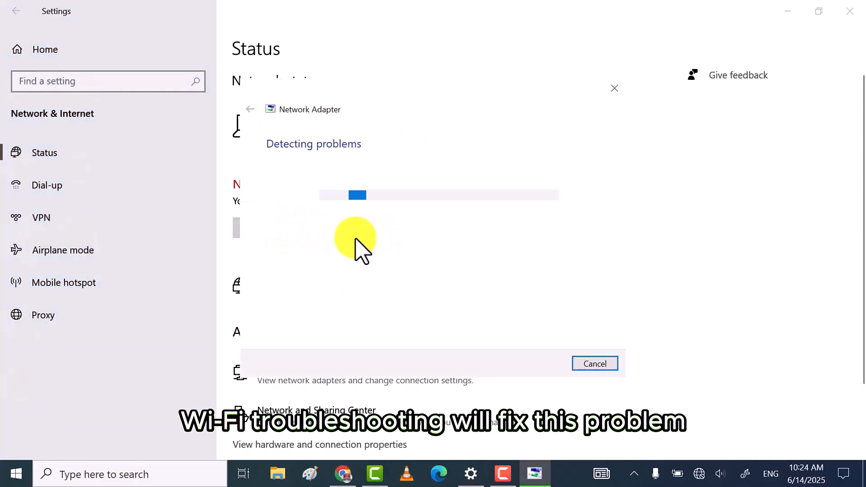
mouse_move(408, 253)
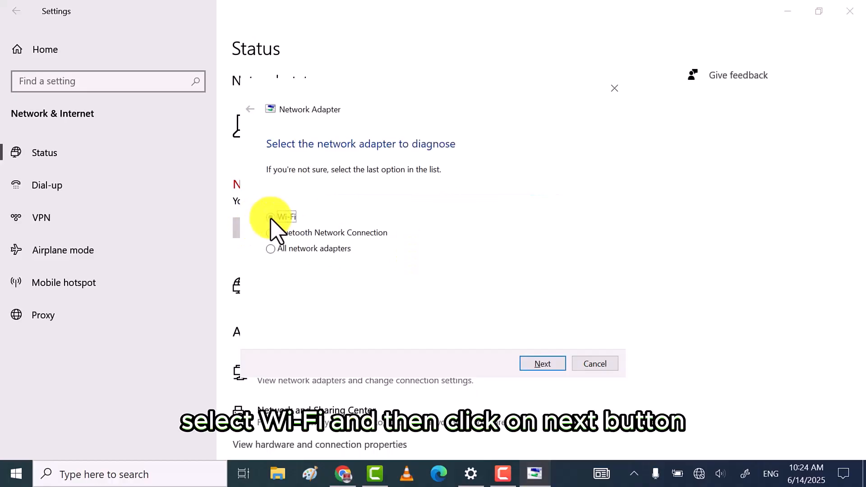
left_click(270, 217)
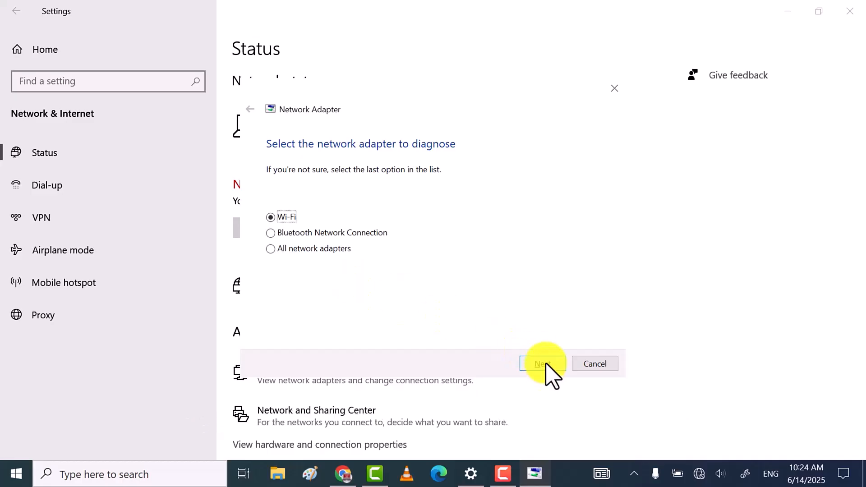
left_click(543, 364)
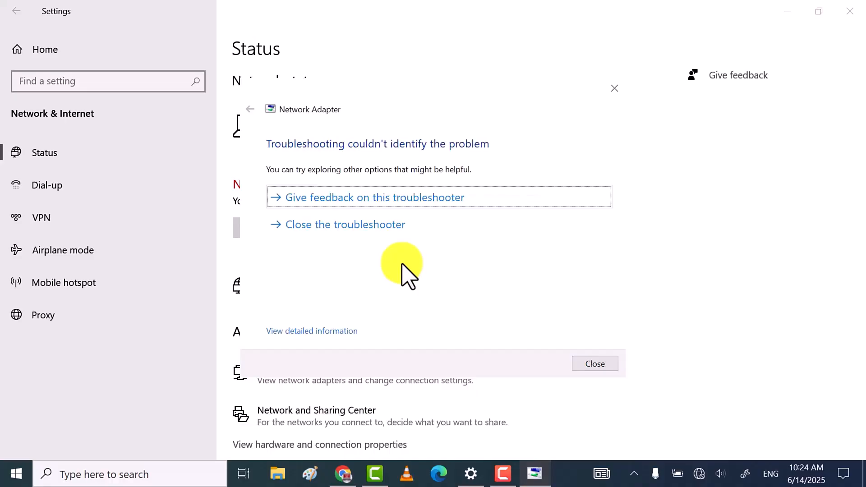
mouse_move(350, 226)
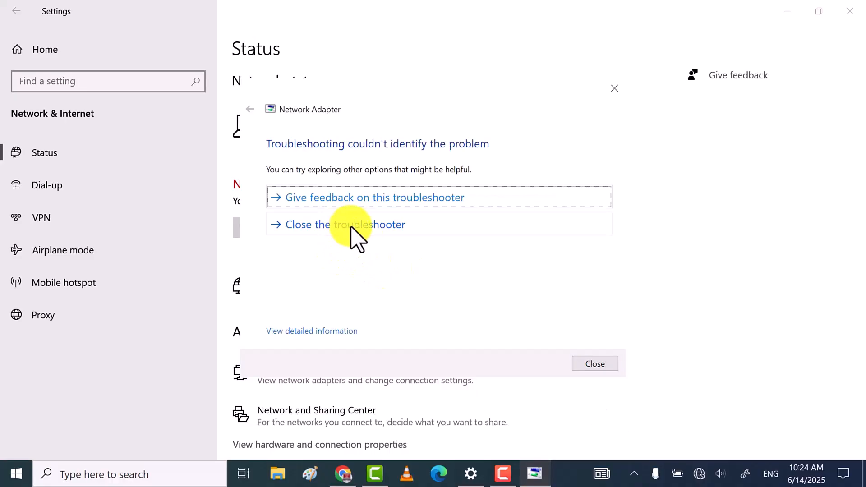
left_click(343, 224)
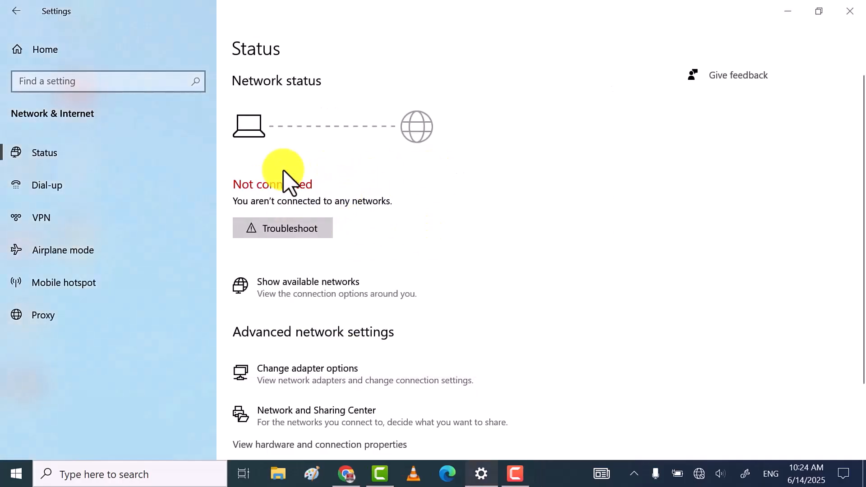
mouse_move(817, 16)
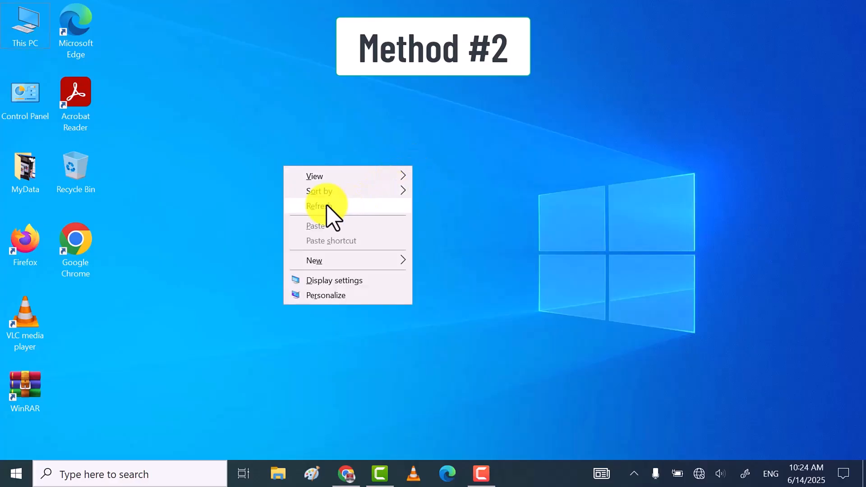
Search for Services, launch it and select the WLAN AutoConfig service.
left_click(121, 473)
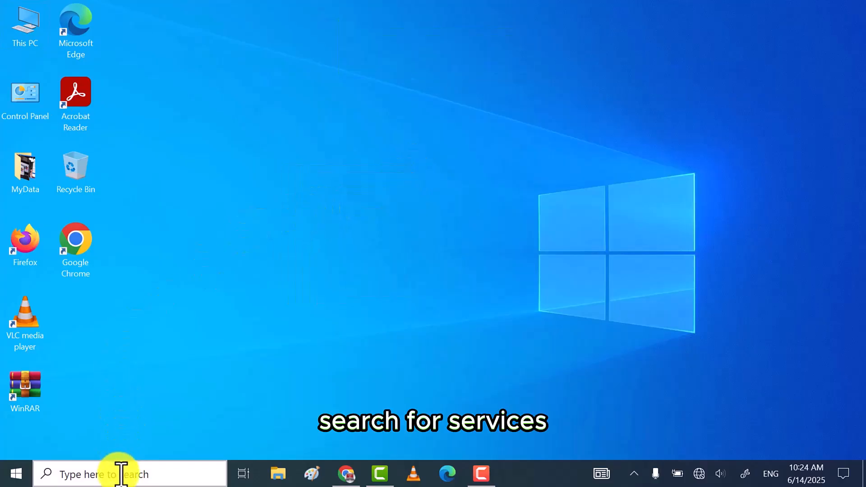
type("se")
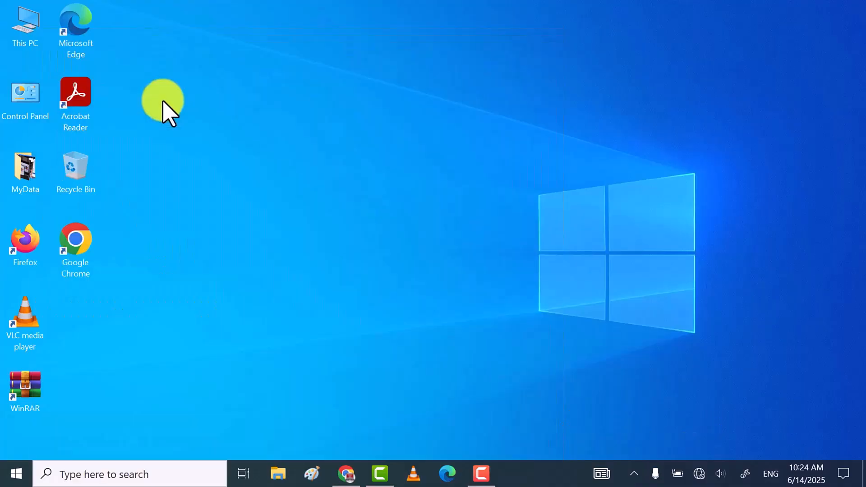
mouse_move(539, 243)
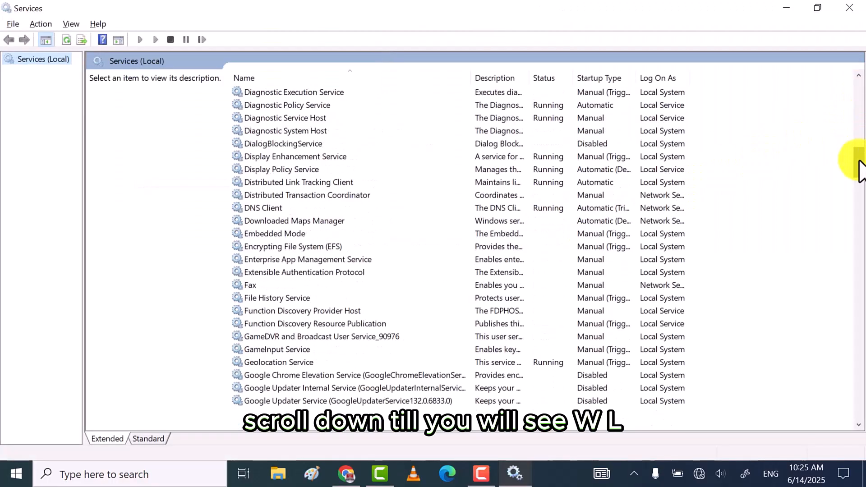
scroll("down", 3)
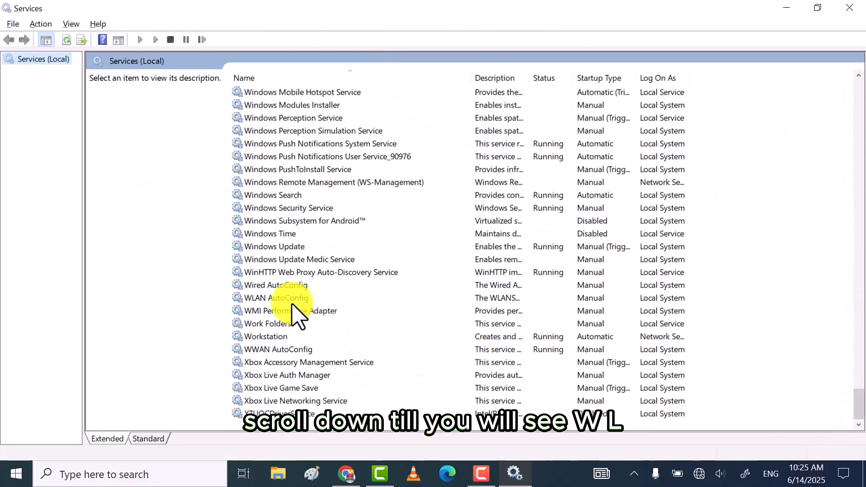
left_click(276, 298)
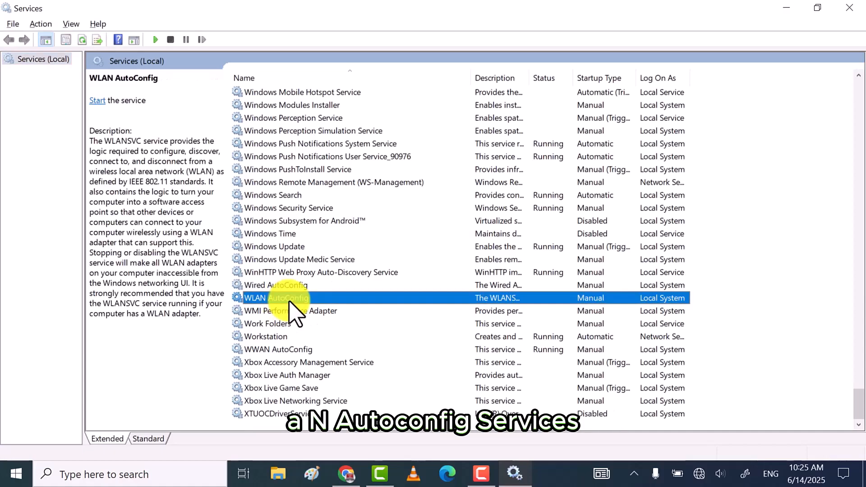
In WLAN AutoConfig properties, set Startup type to Automatic, start the service and save.
right_click(276, 299)
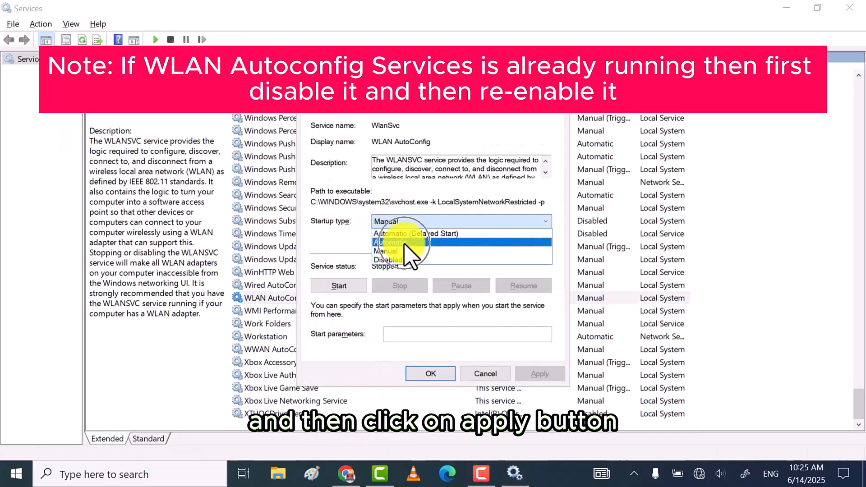
left_click(390, 242)
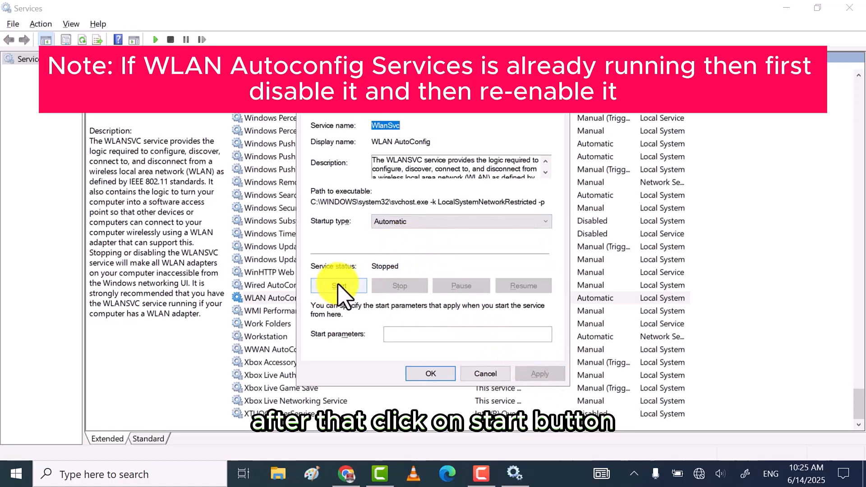
left_click(338, 286)
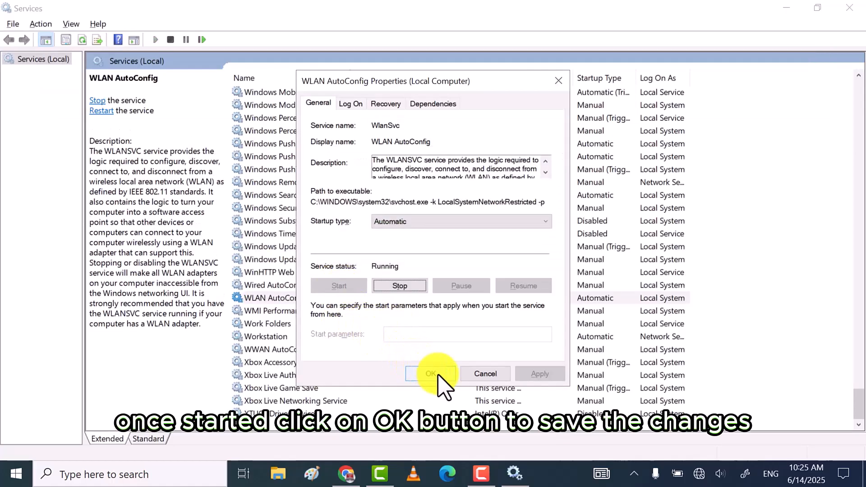
left_click(432, 373)
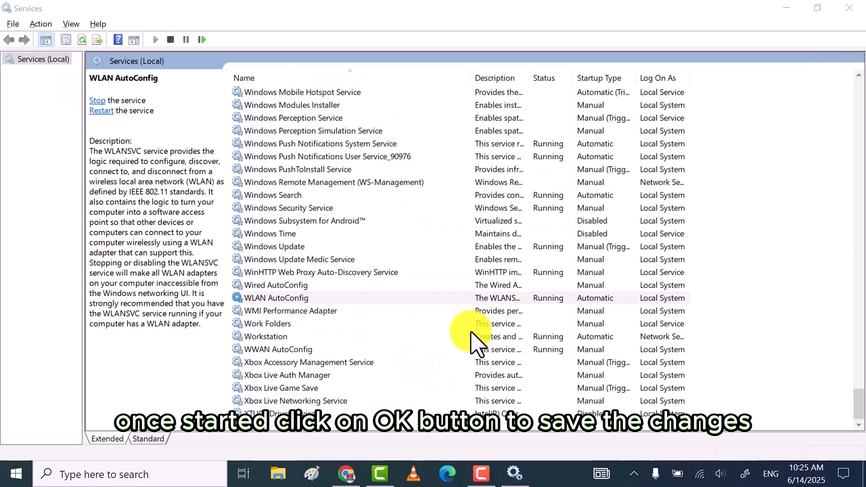
Close Services and check the tray network icon for available Wi-Fi.
left_click(849, 8)
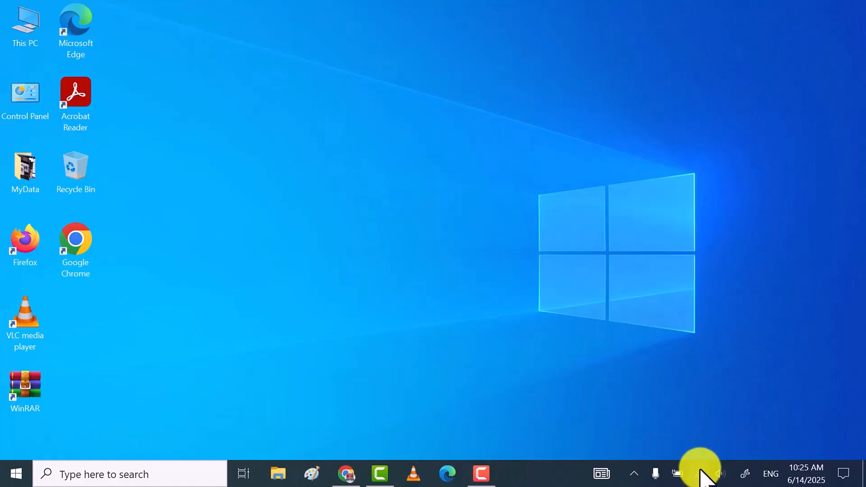
left_click(700, 474)
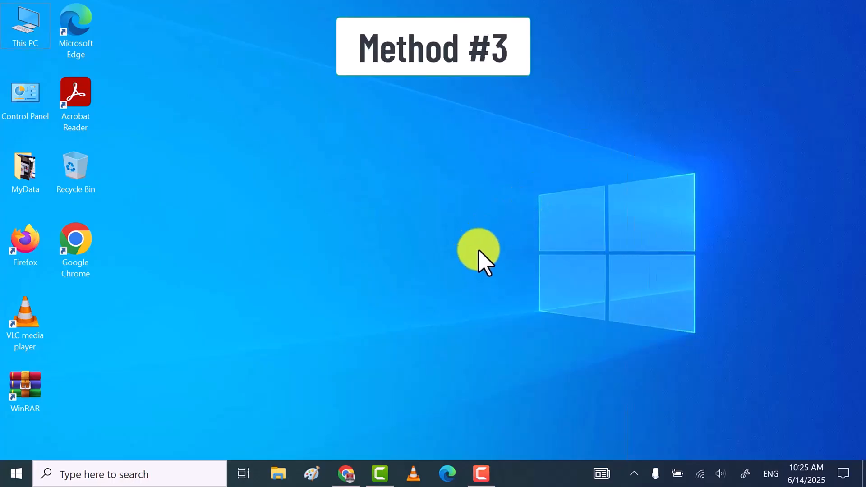
mouse_move(395, 289)
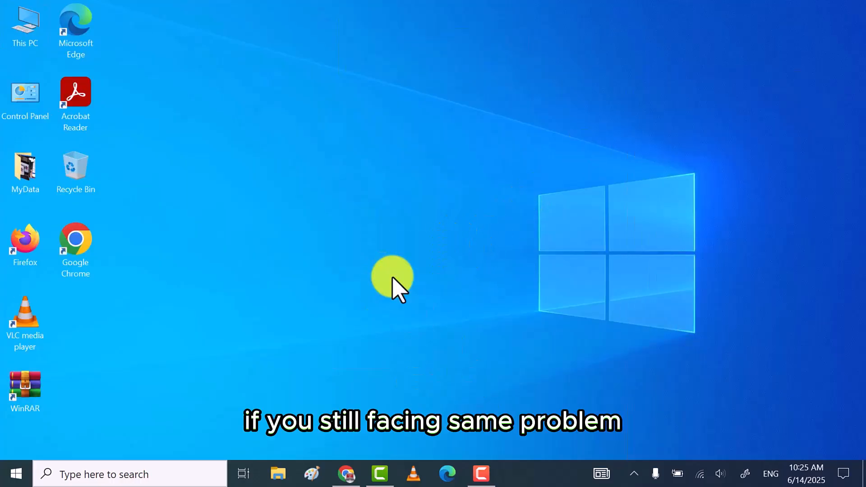
Search 'system configuration' and launch System Configuration from the best match.
left_click(110, 473)
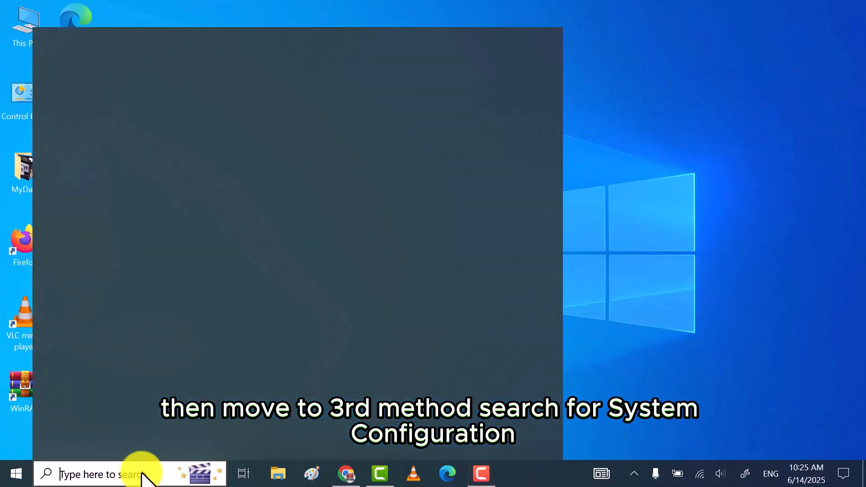
type("system Configuration")
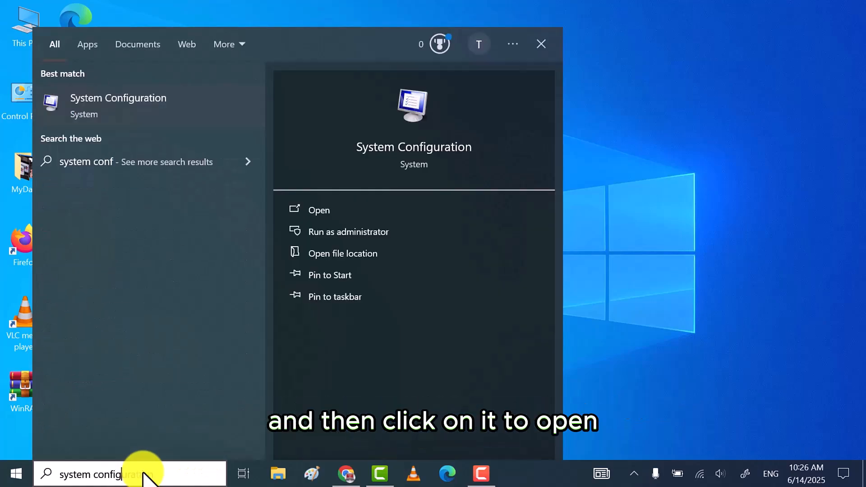
type("uration")
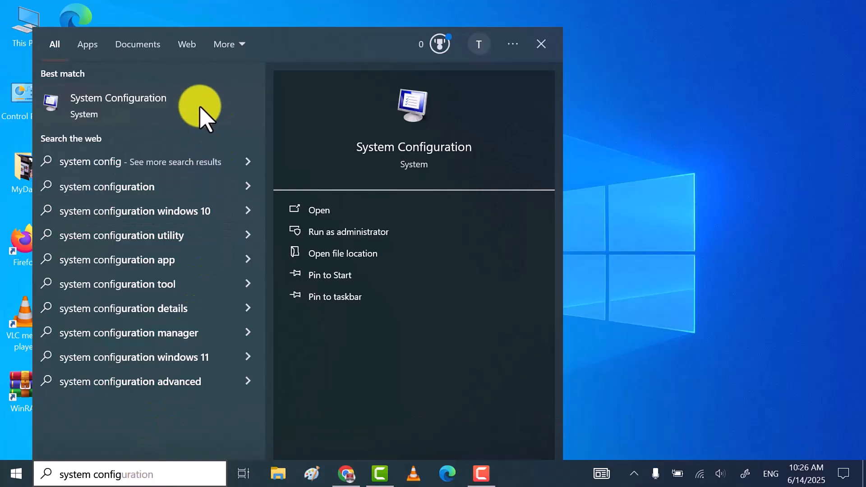
left_click(318, 210)
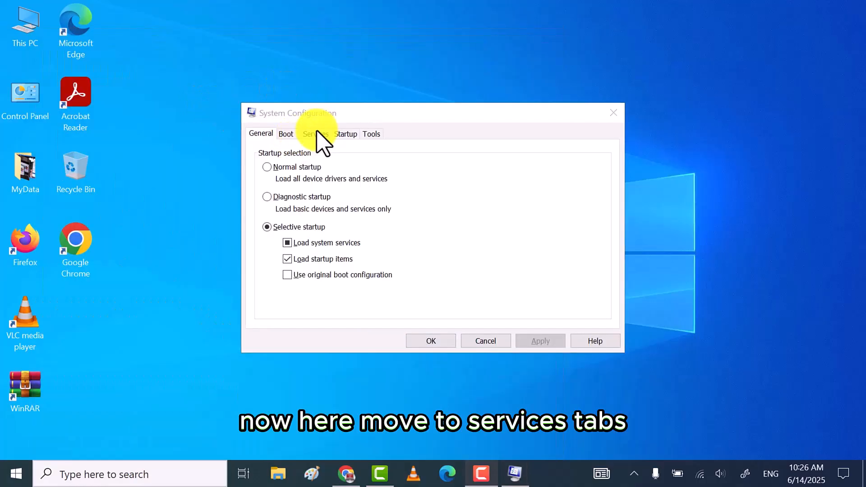
On the Services tab enable all services, apply and close System Configuration.
left_click(316, 134)
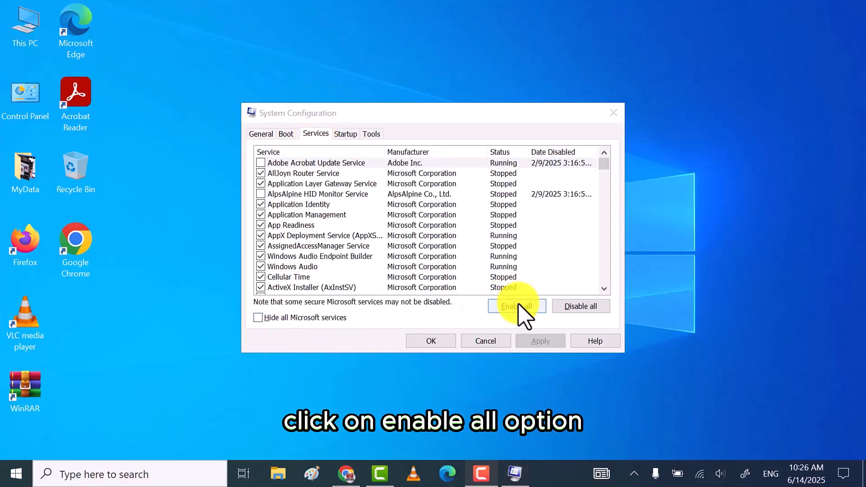
left_click(517, 306)
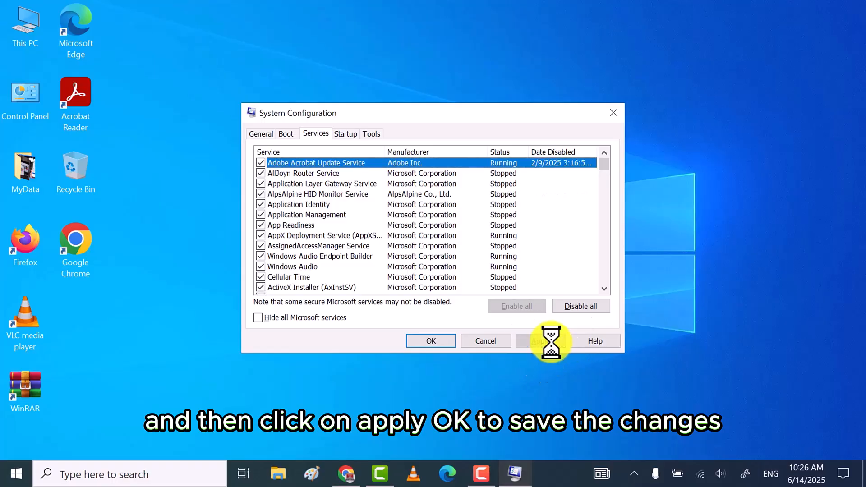
left_click(430, 341)
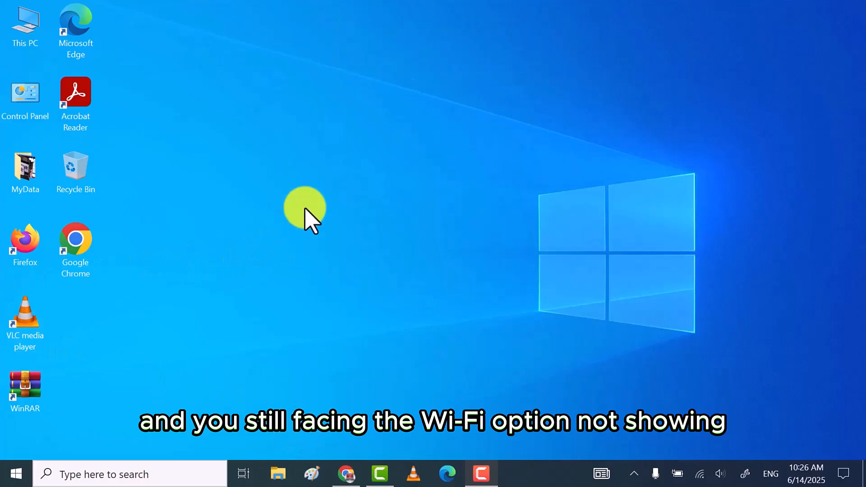
mouse_move(255, 243)
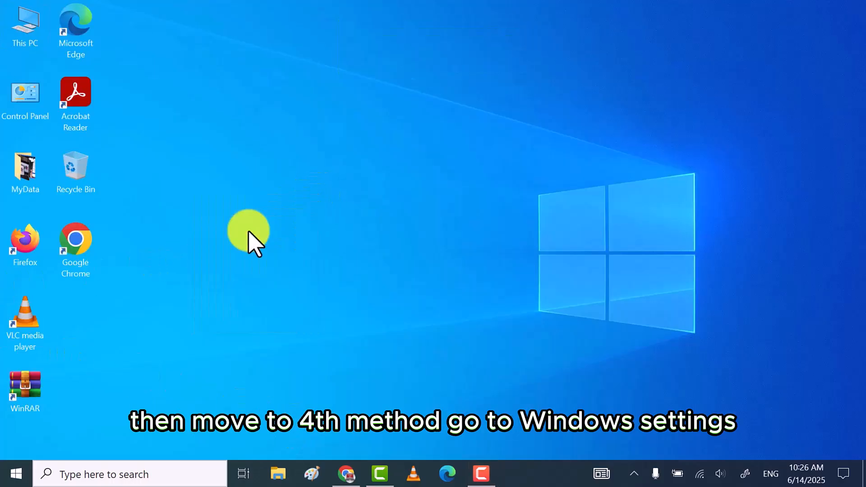
From Start, go into Settings and its Network & Internet section.
left_click(15, 474)
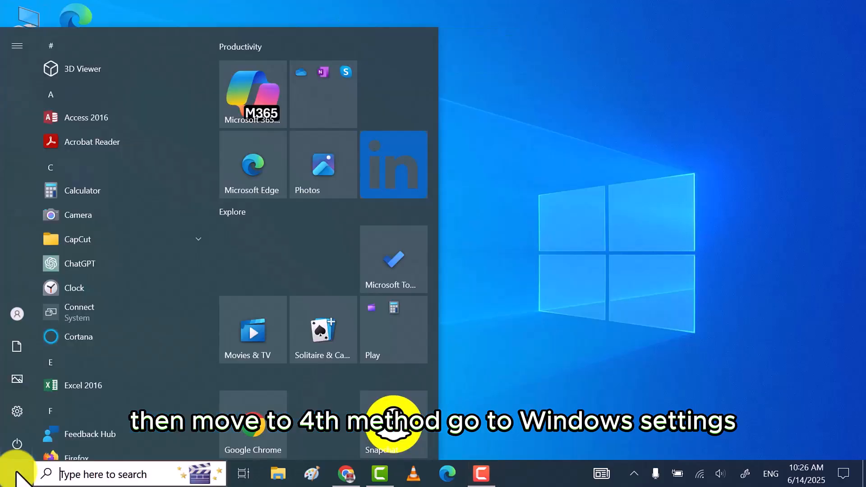
left_click(17, 411)
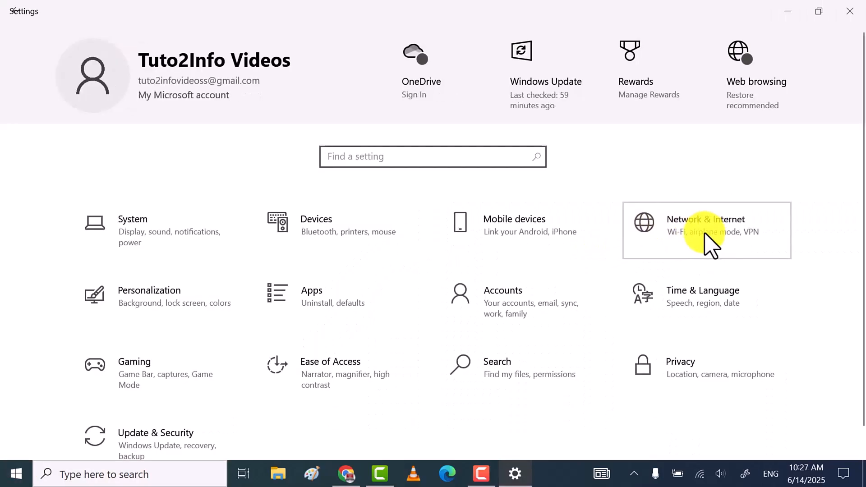
left_click(705, 225)
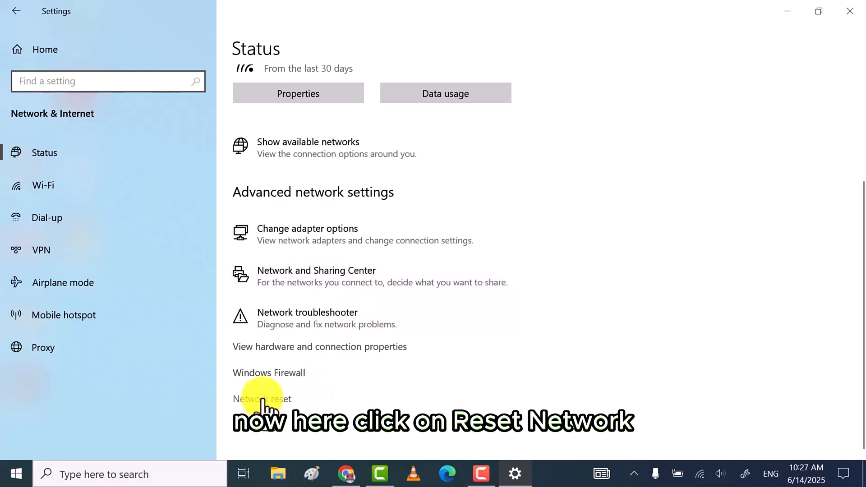
mouse_move(271, 399)
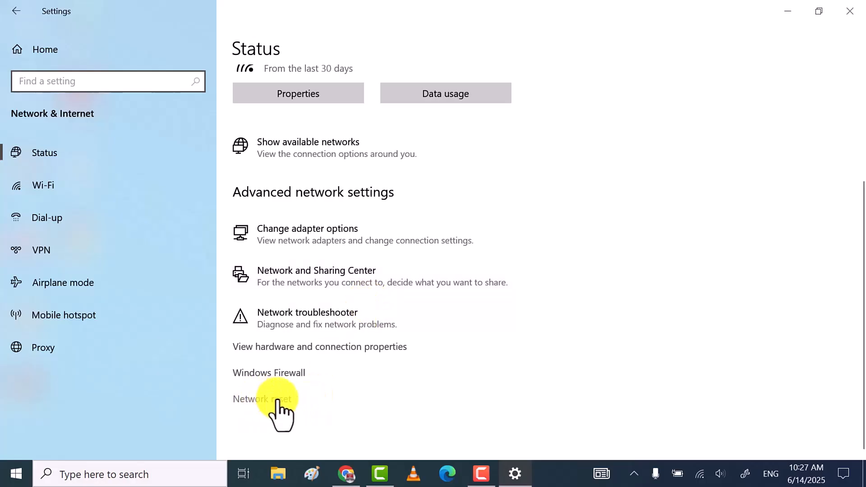
Go to the Network reset page from the bottom of the Status page.
left_click(262, 399)
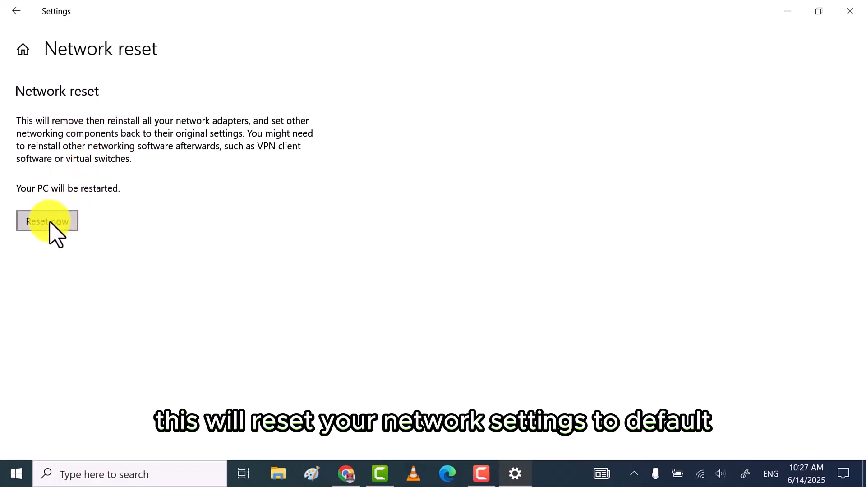
mouse_move(840, 28)
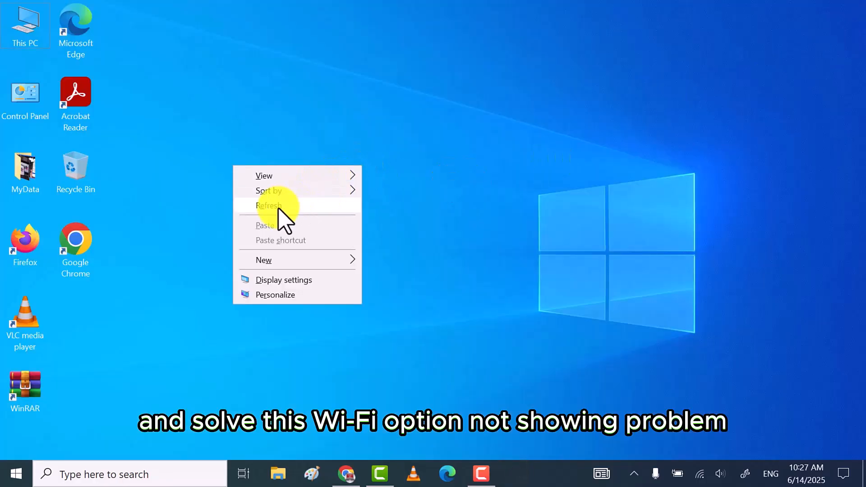
Refresh the desktop and bring up the Start button's Power User menu.
left_click(269, 205)
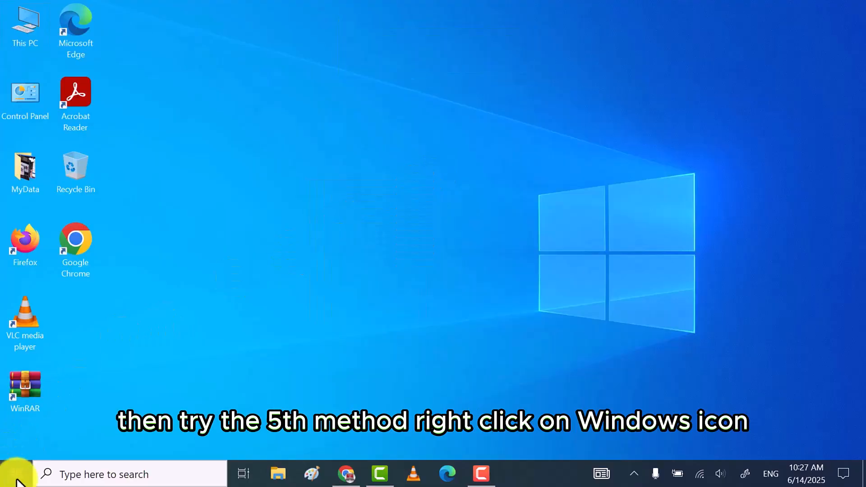
right_click(21, 474)
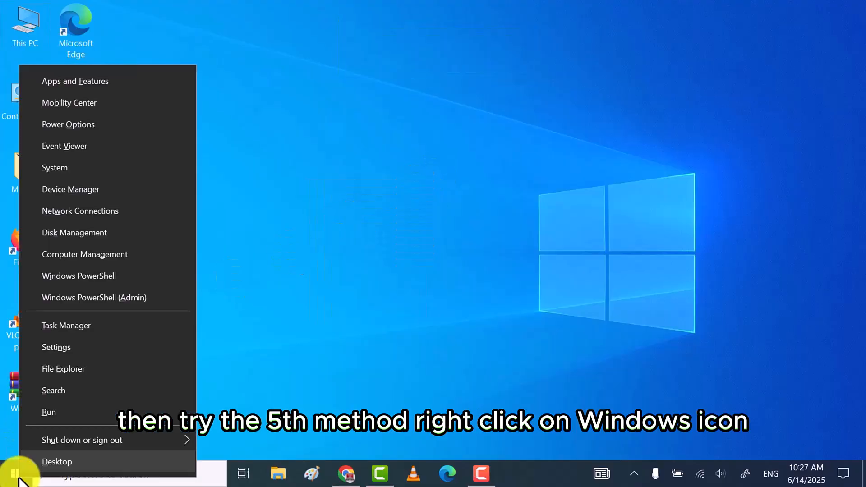
mouse_move(143, 190)
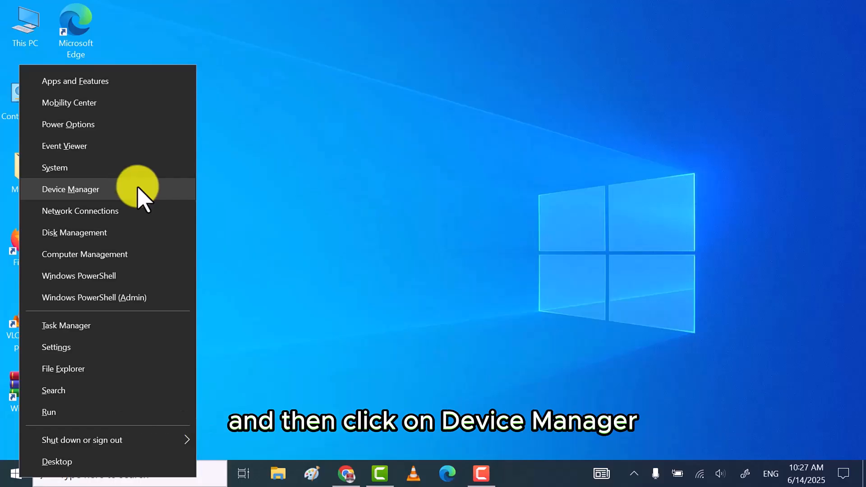
In Device Manager under Network adapters, disable the Intel Dual Band Wireless-AC 8265 and reopen its menu.
left_click(71, 188)
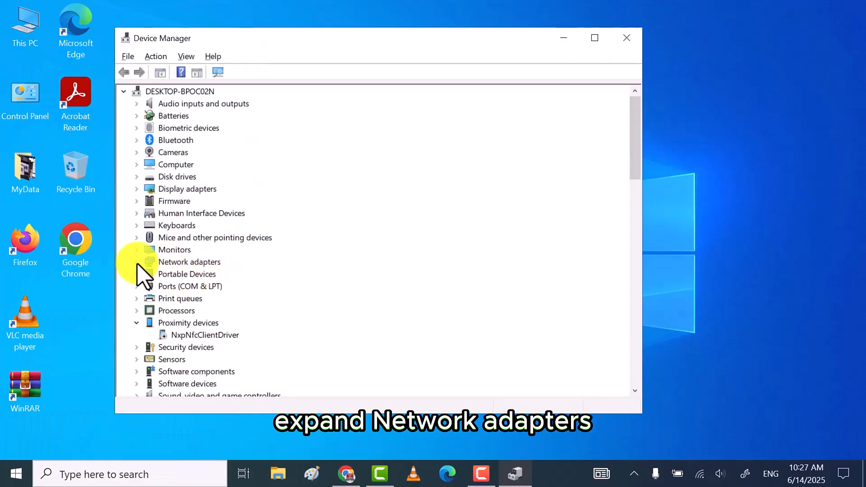
left_click(136, 249)
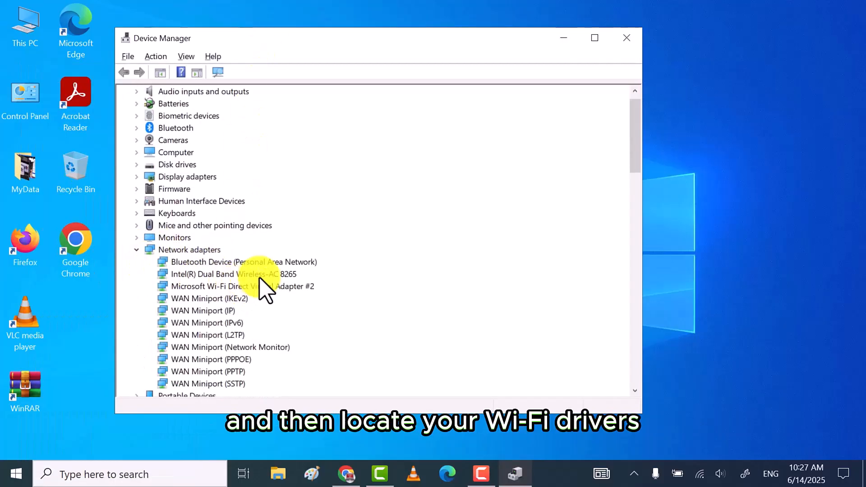
left_click(234, 274)
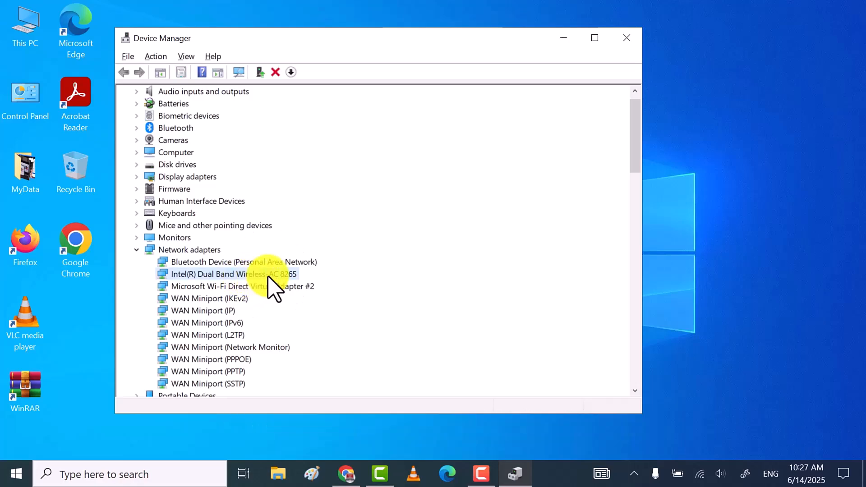
right_click(233, 274)
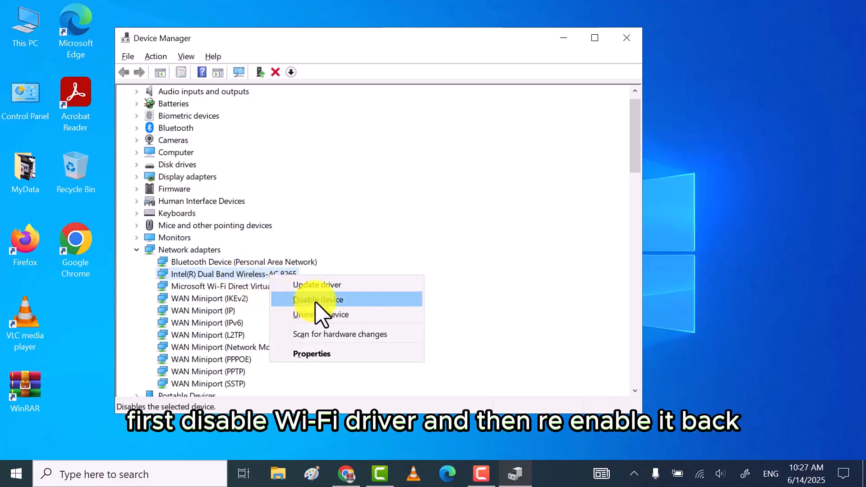
left_click(319, 299)
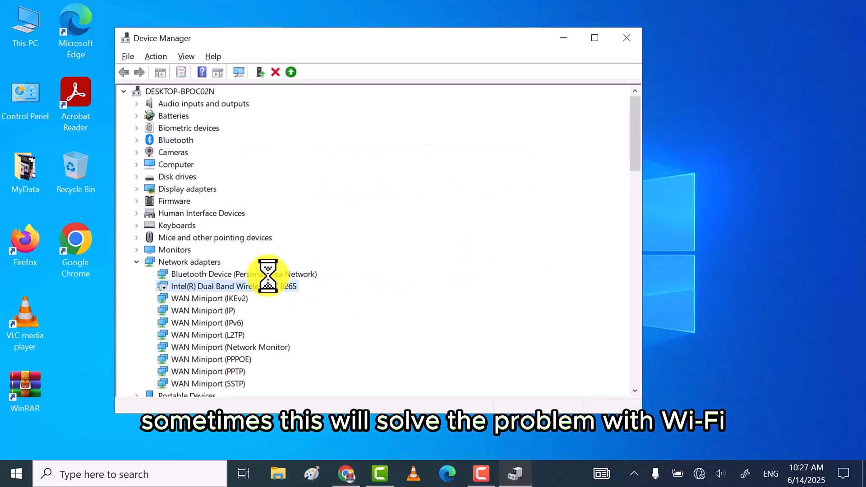
right_click(235, 287)
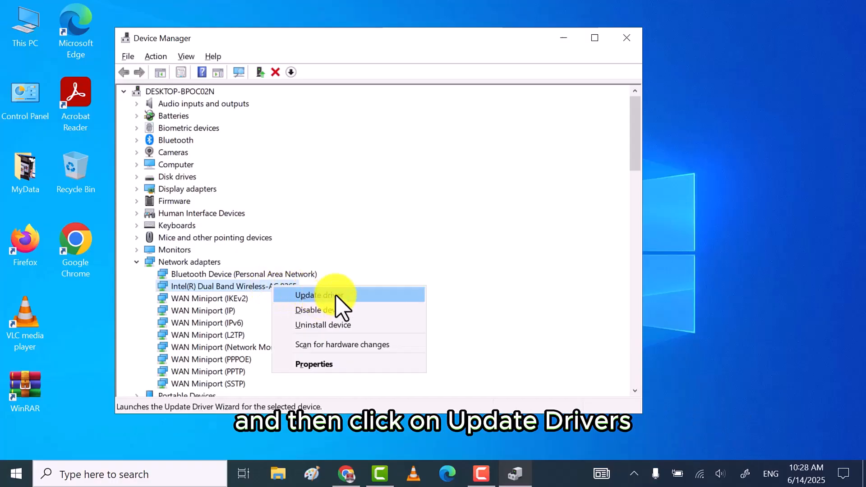
Update the Intel Dual Band Wireless-AC 8265 driver to the Microsoft version from drivers on this computer.
left_click(315, 294)
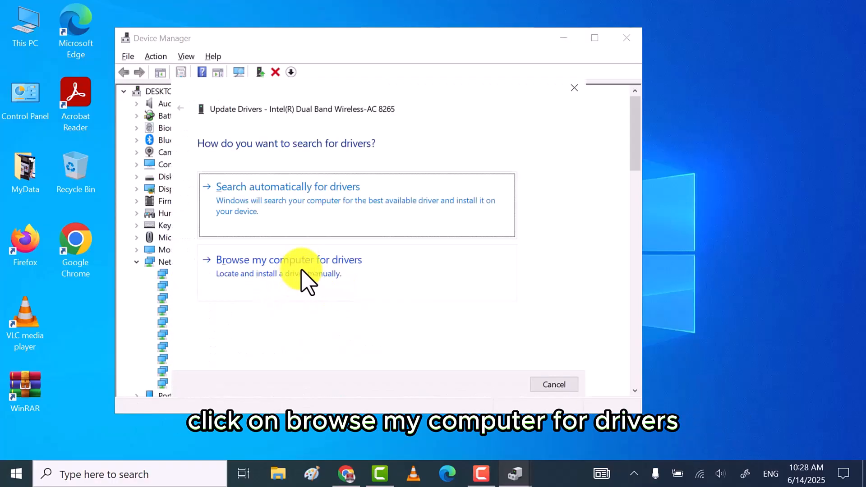
left_click(288, 260)
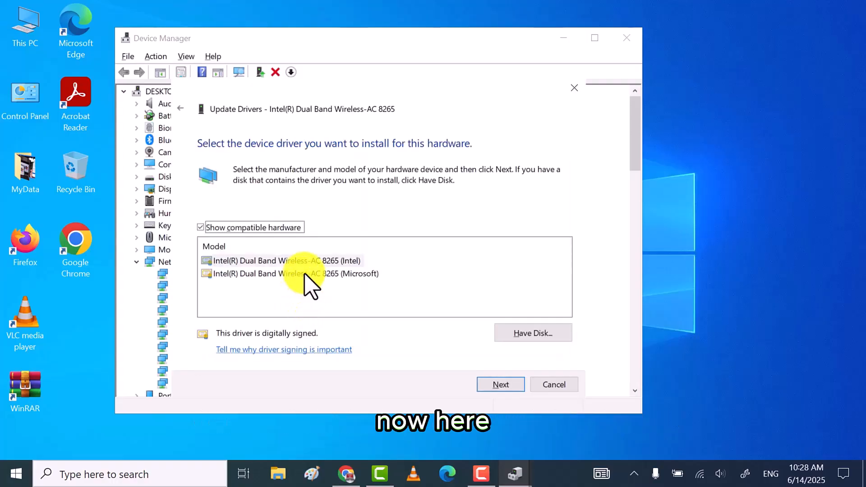
left_click(296, 273)
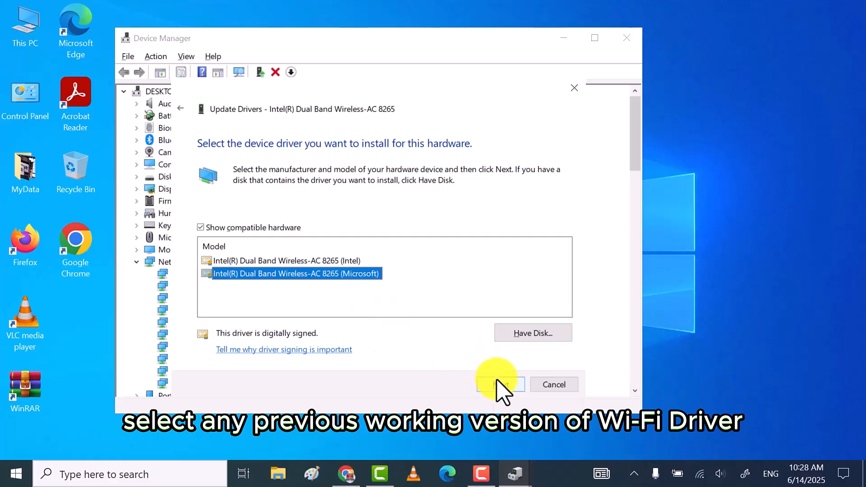
left_click(499, 384)
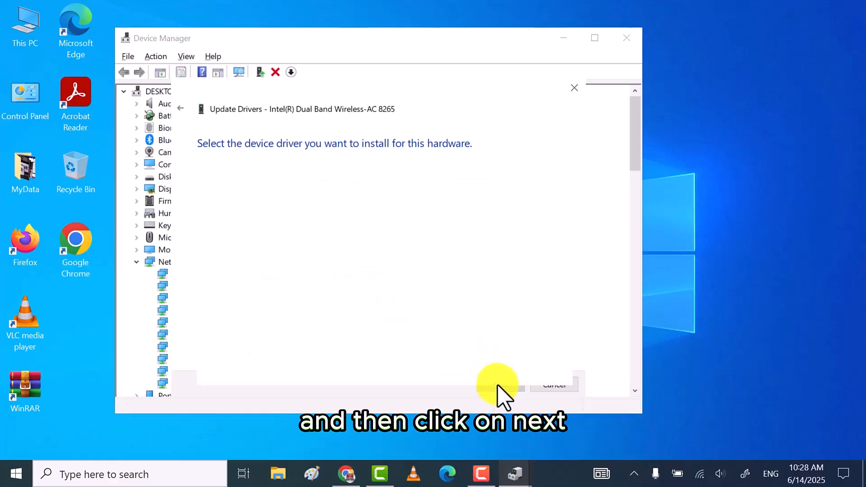
left_click(508, 385)
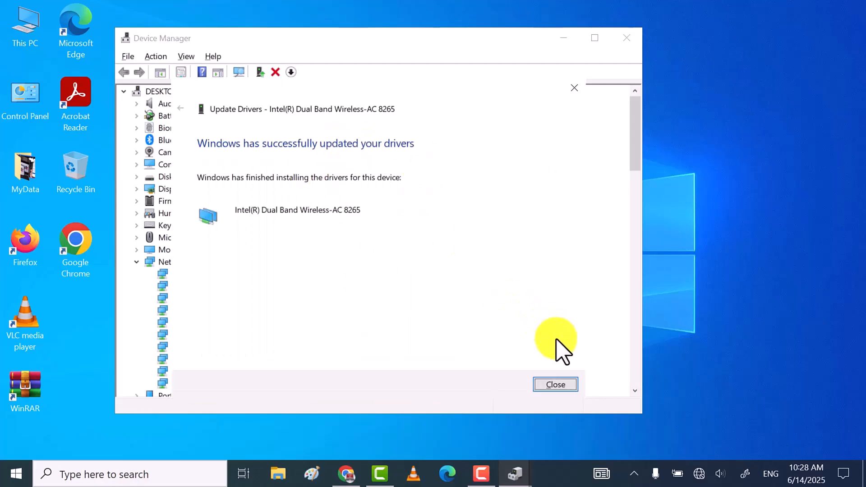
left_click(555, 384)
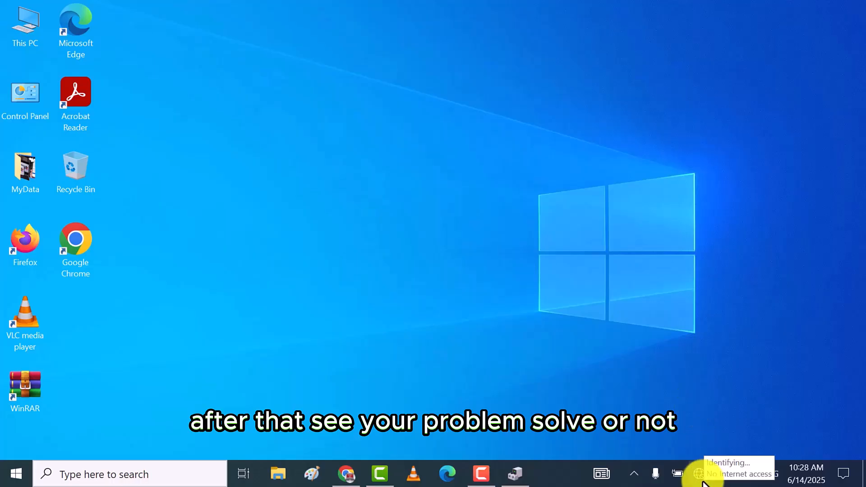
Reopen Device Manager and uninstall the Intel Dual Band Wireless-AC 8265 adapter, confirming its removal.
left_click(700, 474)
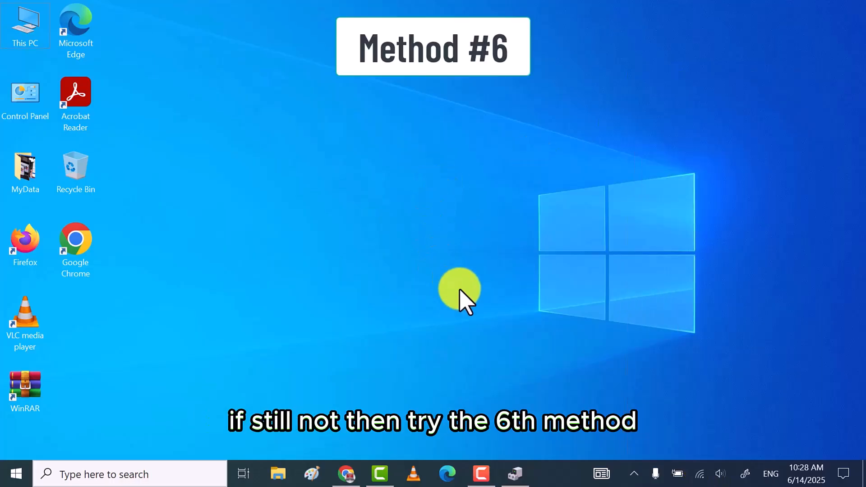
right_click(459, 291)
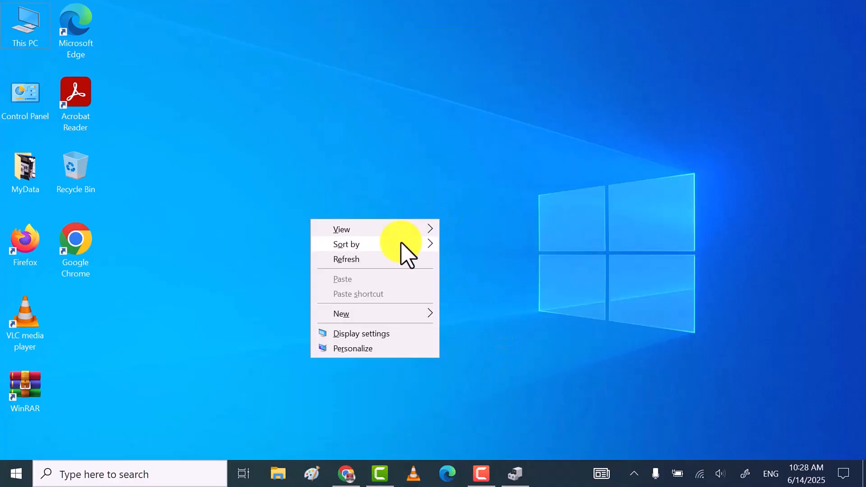
left_click(515, 474)
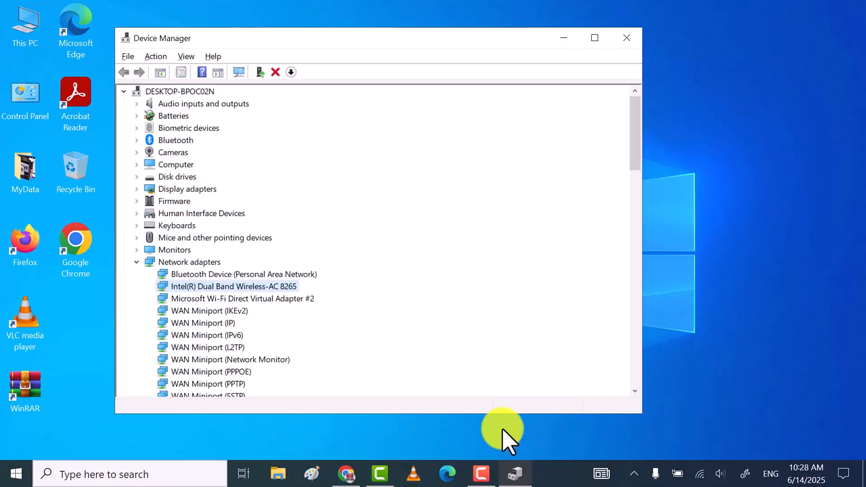
right_click(233, 286)
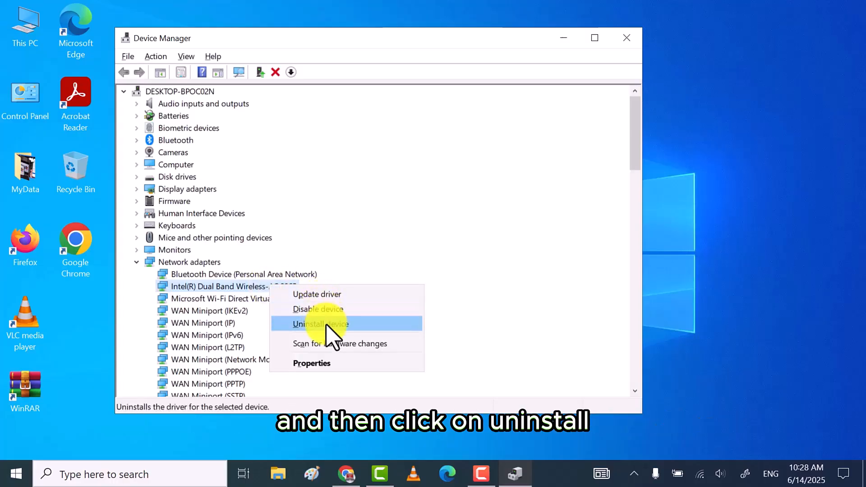
left_click(320, 324)
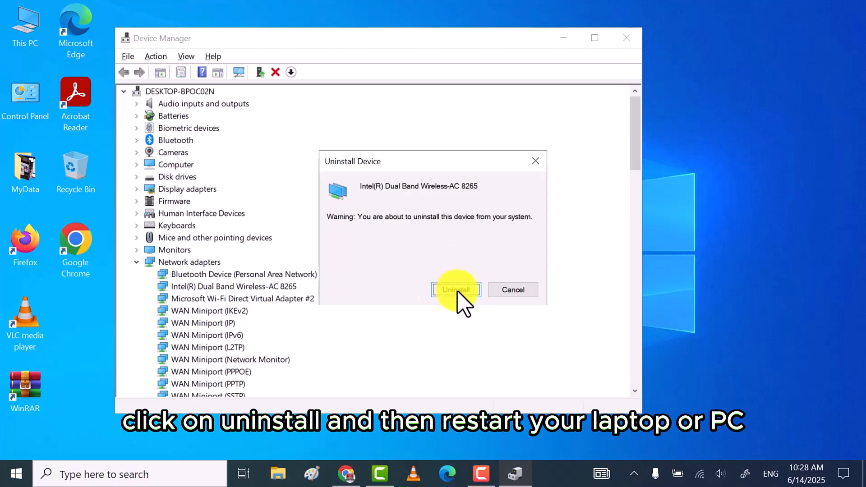
left_click(455, 290)
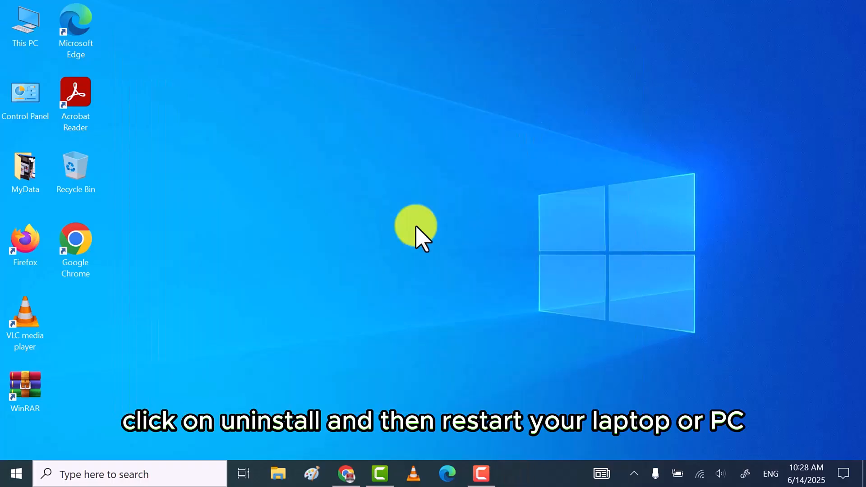
Show the Start menu's shutdown and restart choices, then dismiss them without restarting.
left_click(15, 474)
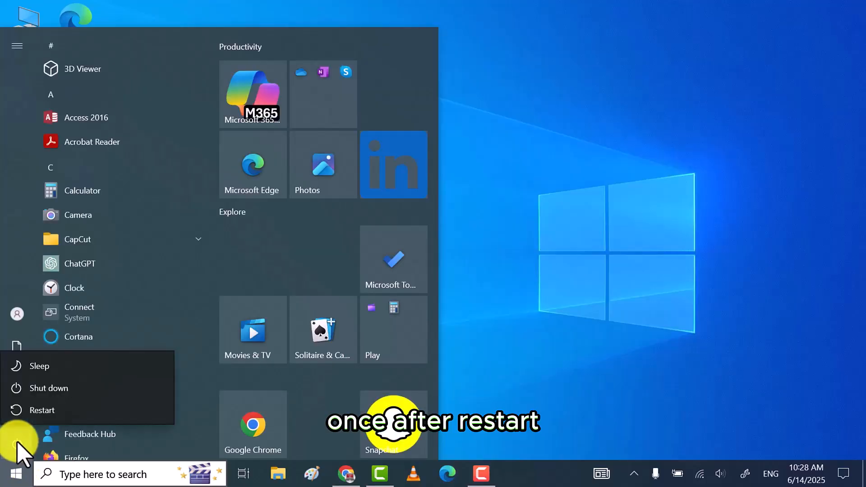
mouse_move(100, 420)
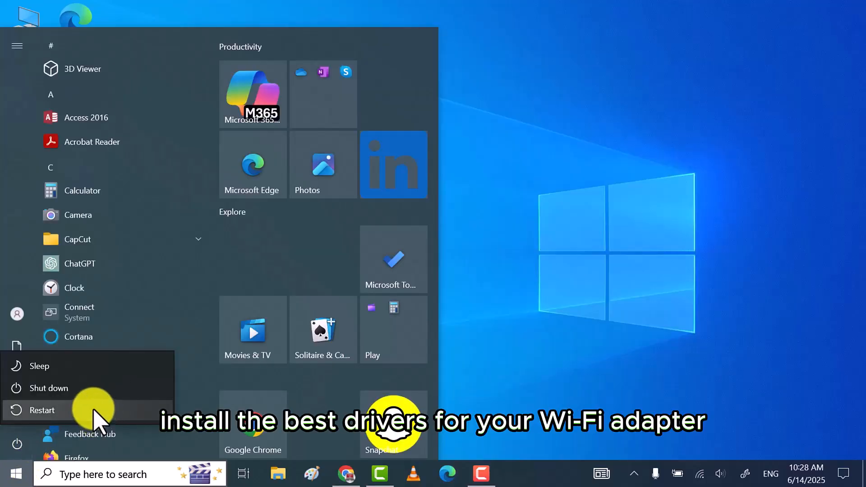
mouse_move(495, 225)
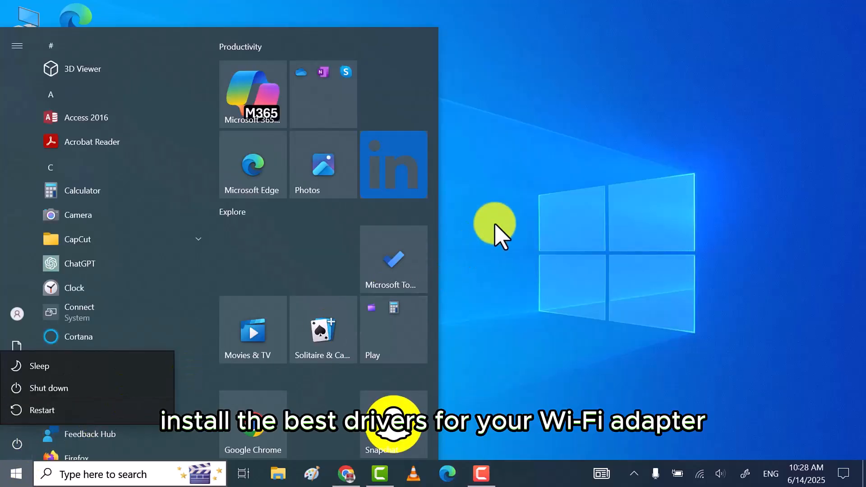
right_click(494, 226)
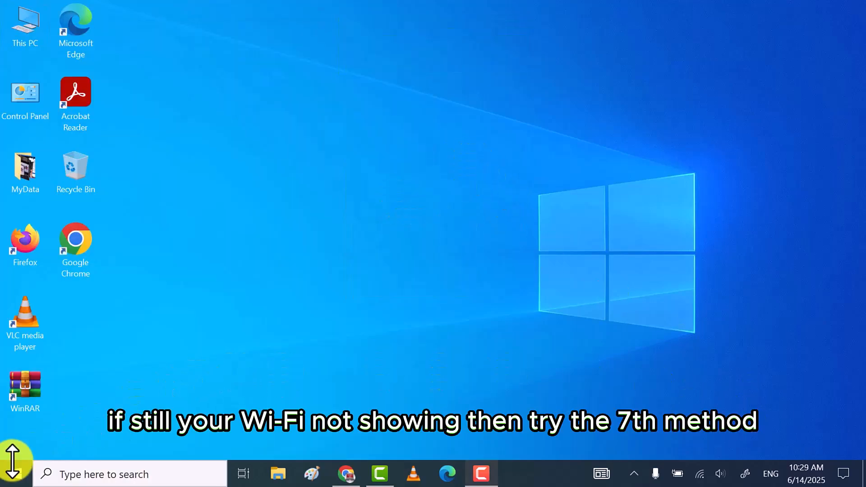
Launch Device Manager from the Start system-tools menu and show the Intel AC 8265 adapter's Properties.
right_click(11, 474)
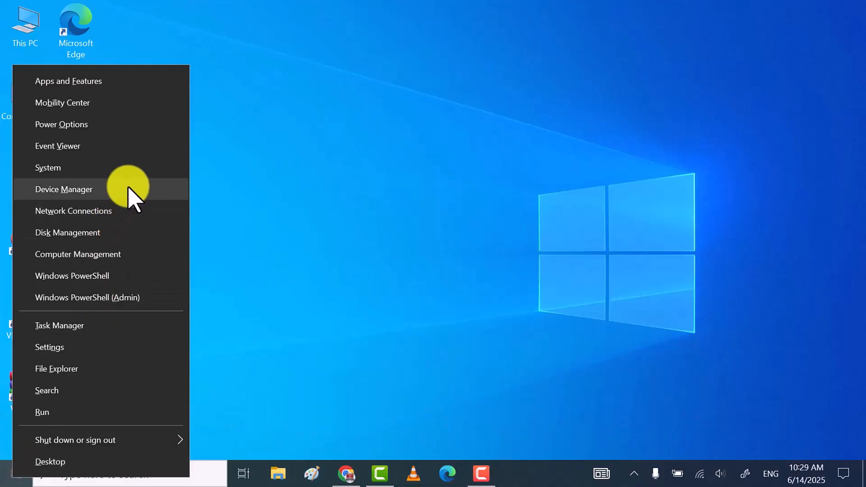
left_click(63, 188)
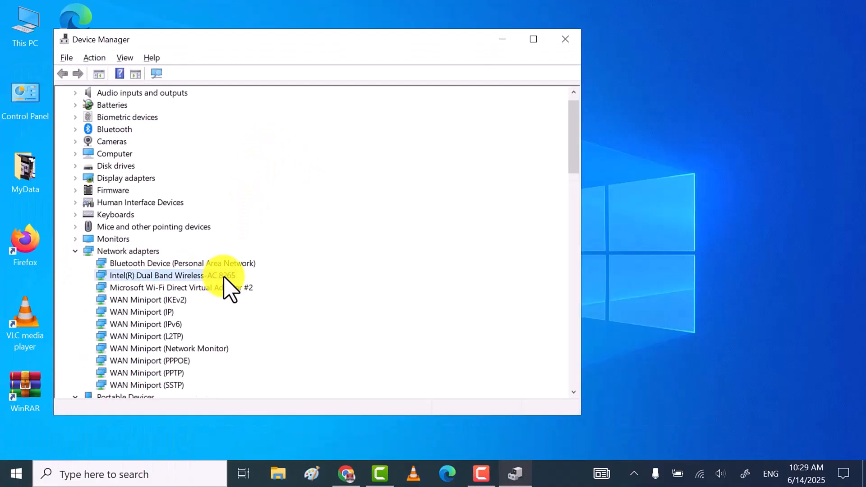
right_click(166, 275)
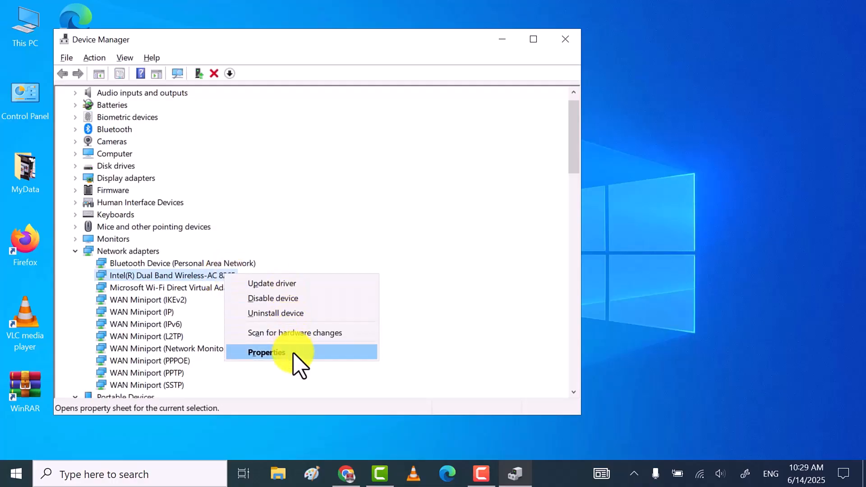
left_click(265, 353)
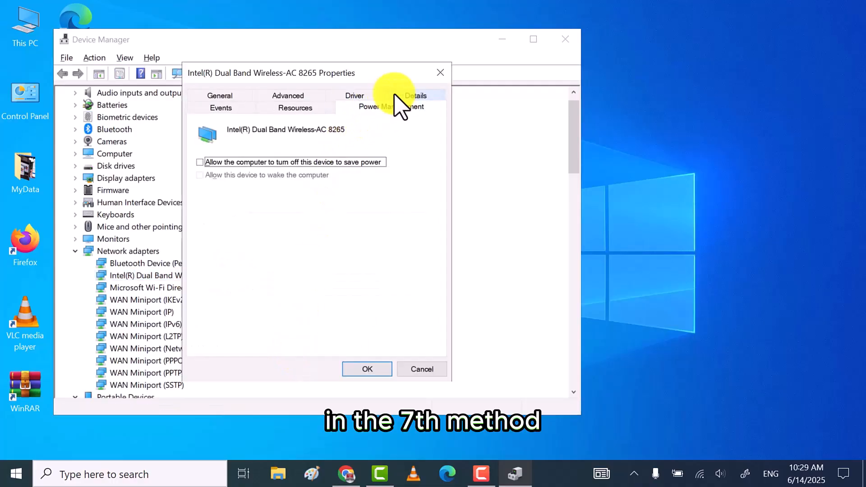